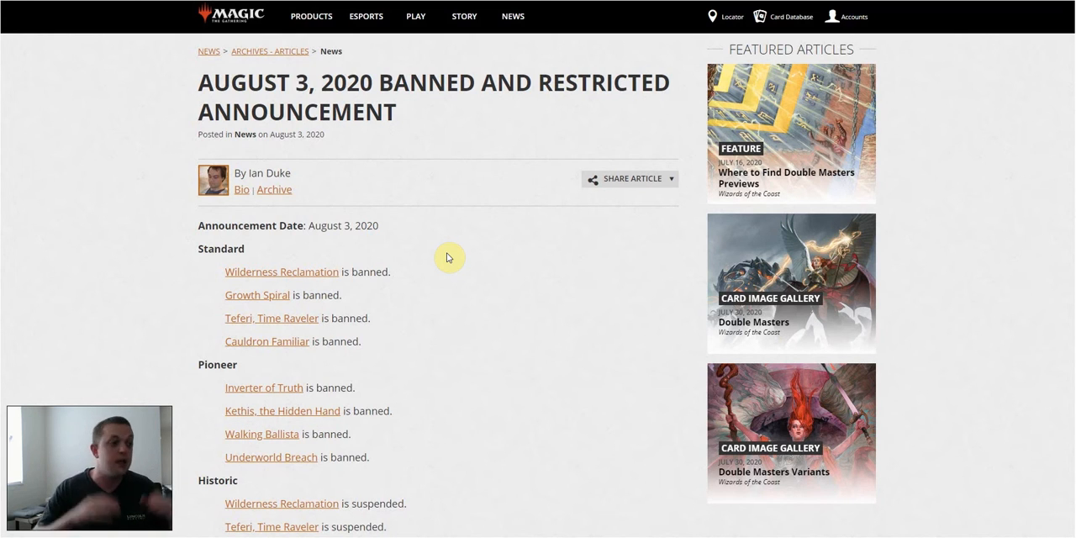
mouse_move(310, 348)
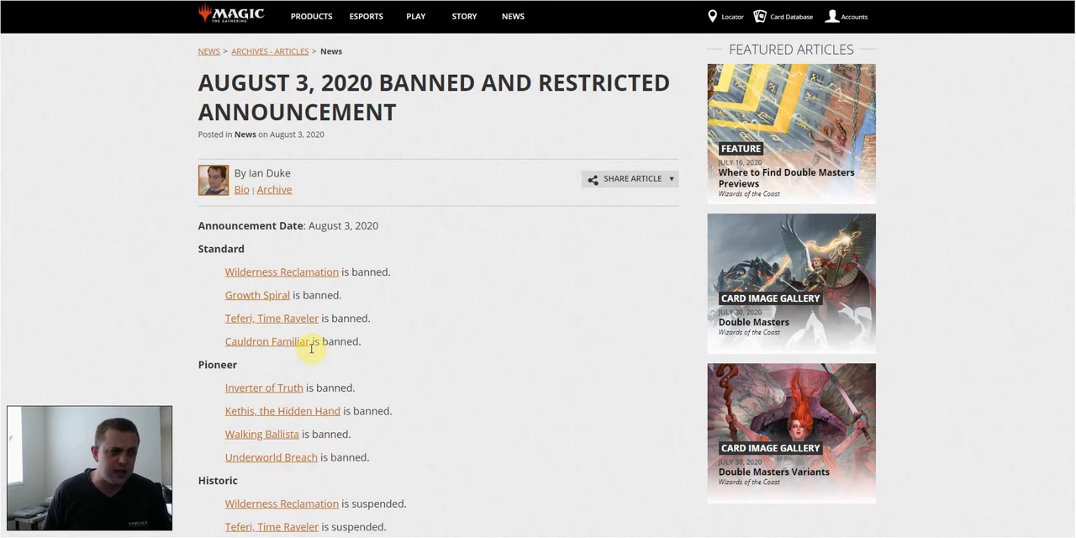
mouse_move(272, 296)
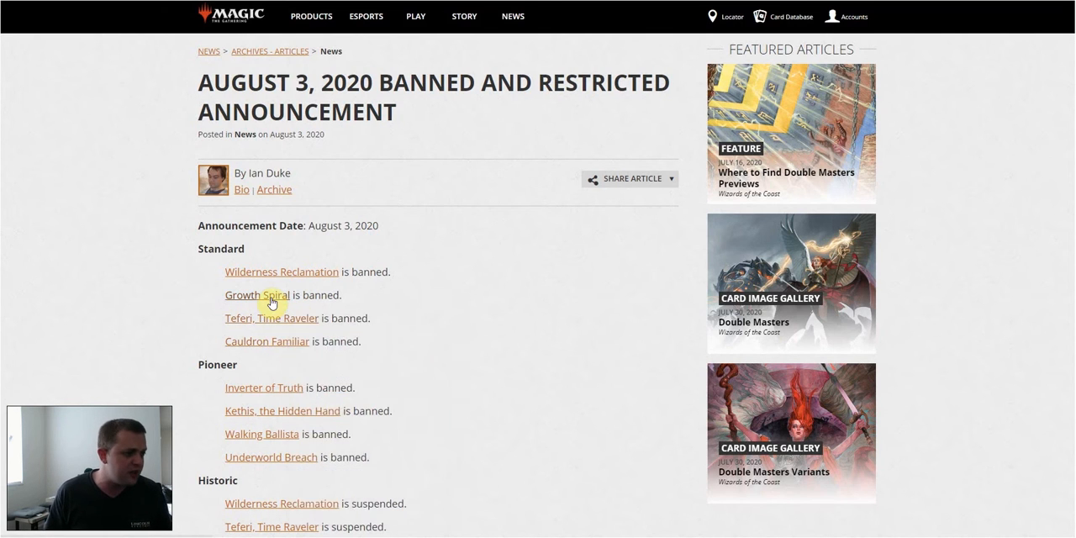
mouse_move(454, 259)
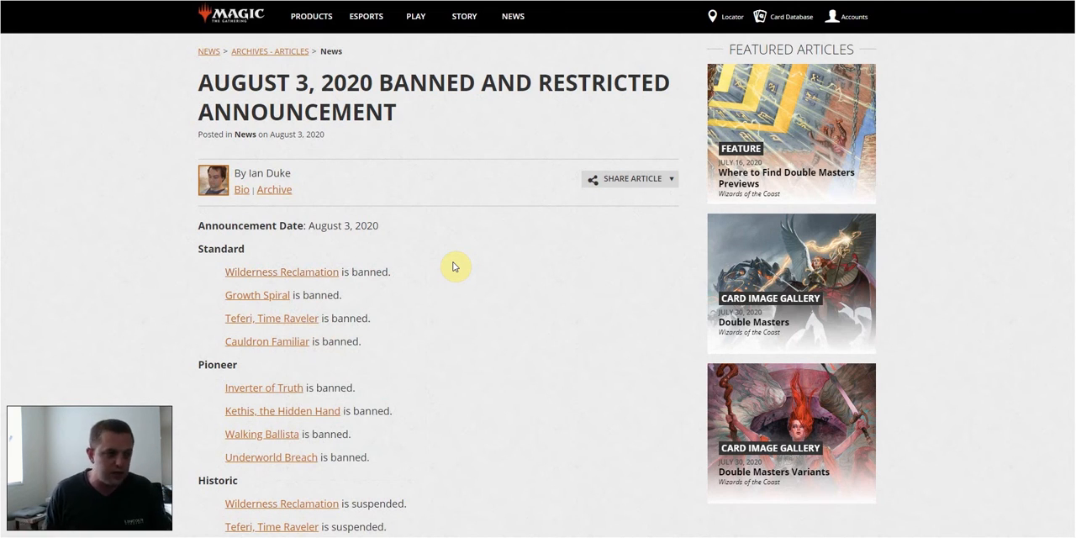
mouse_move(425, 316)
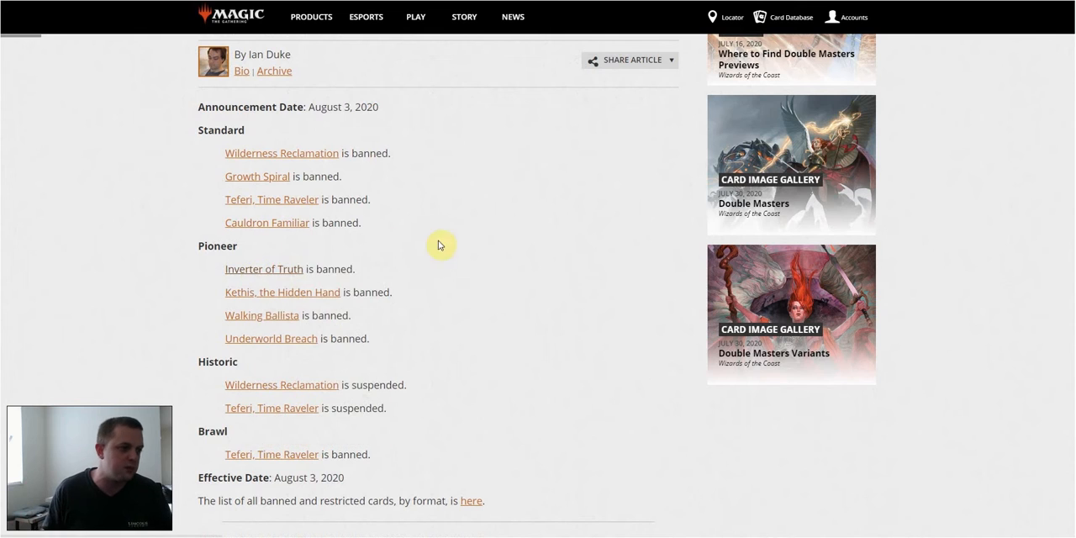
mouse_move(432, 282)
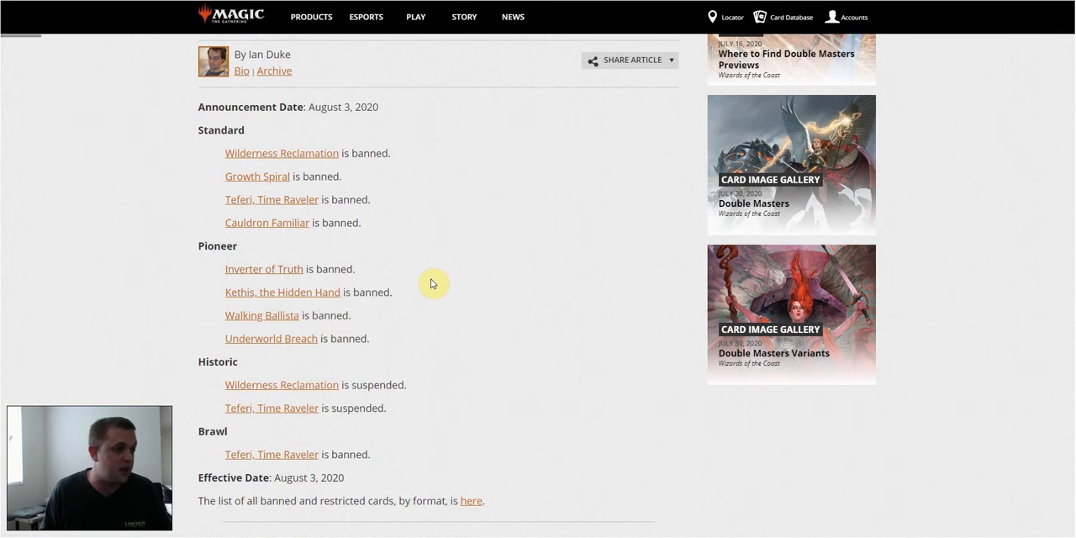
mouse_move(245, 330)
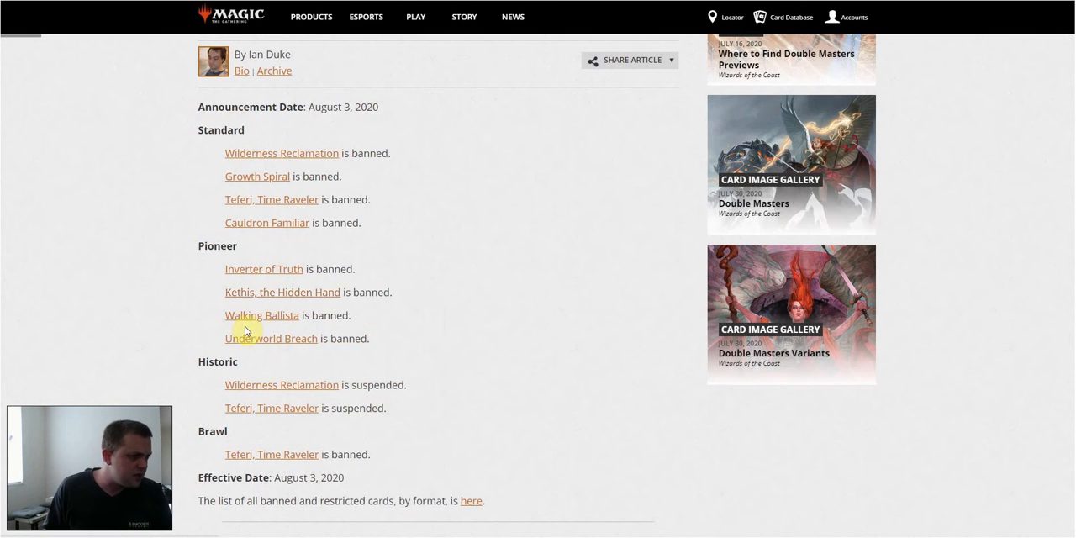
mouse_move(354, 336)
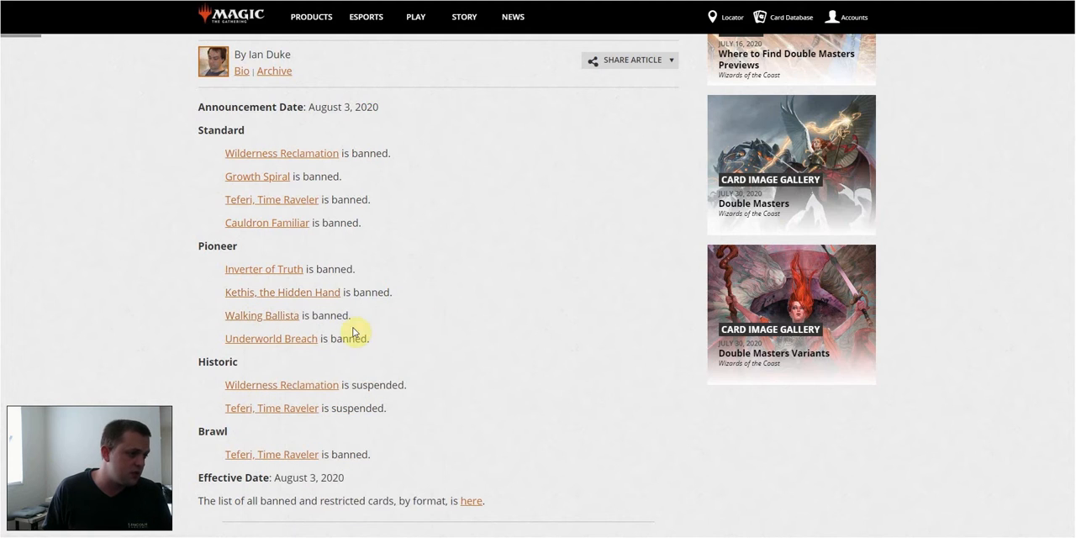
scroll("down", 3)
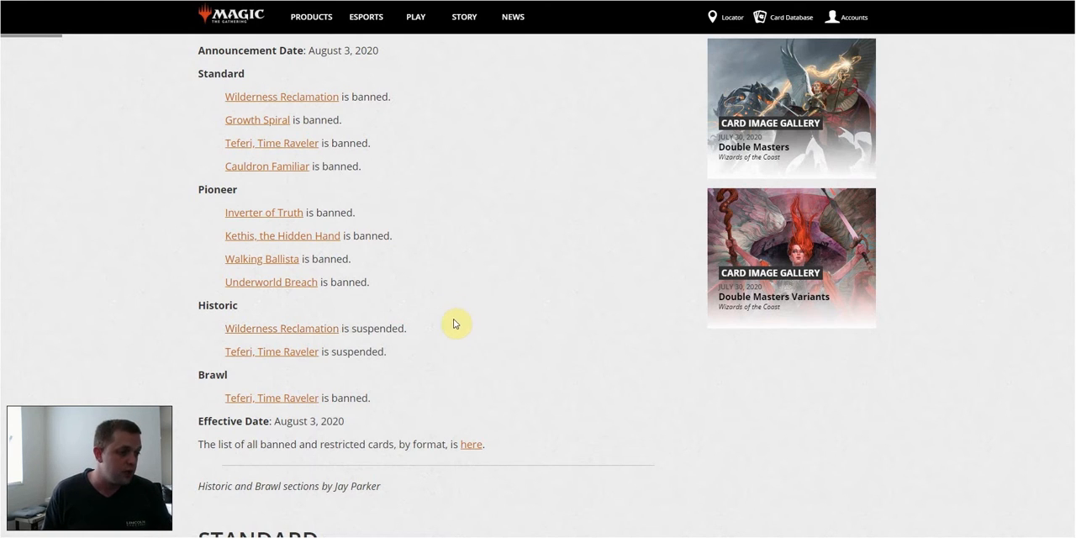
mouse_move(413, 384)
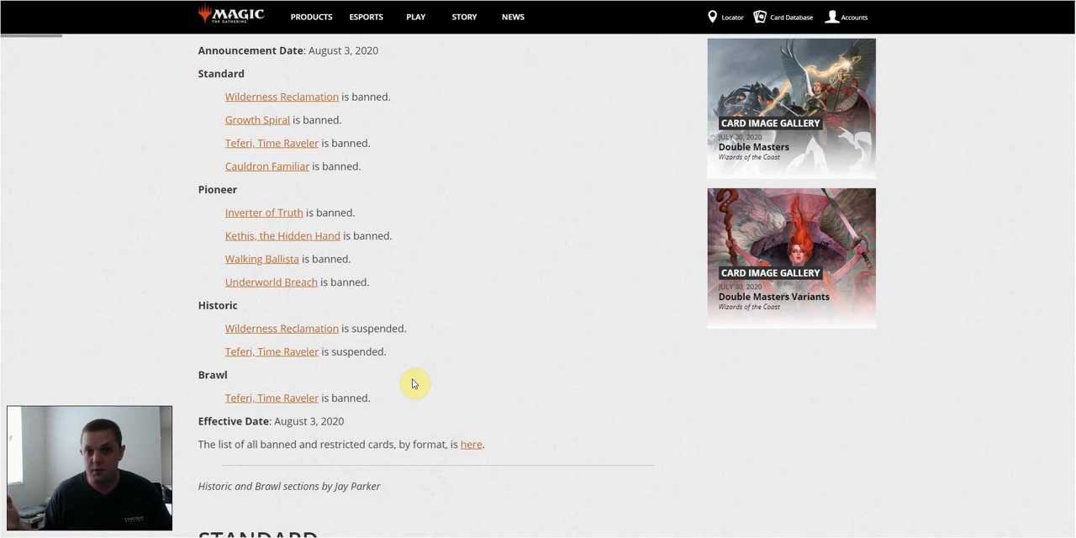
mouse_move(447, 387)
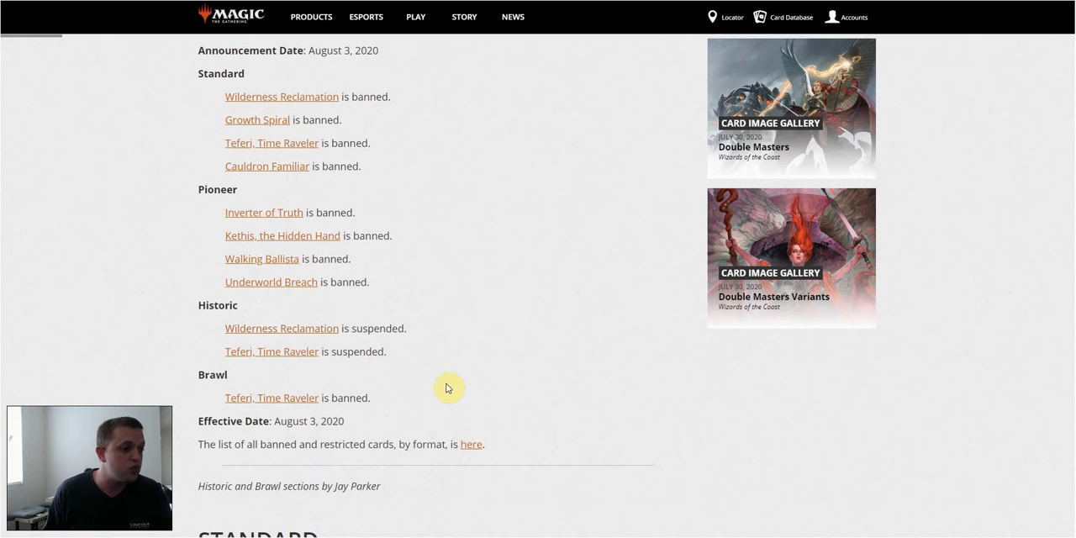
scroll("down", 3)
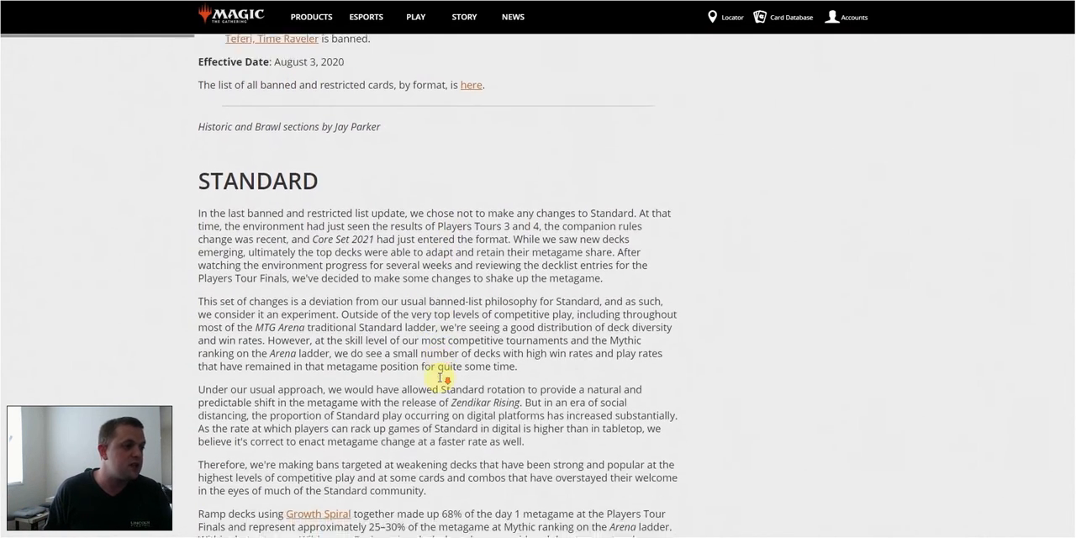
scroll("down", 3)
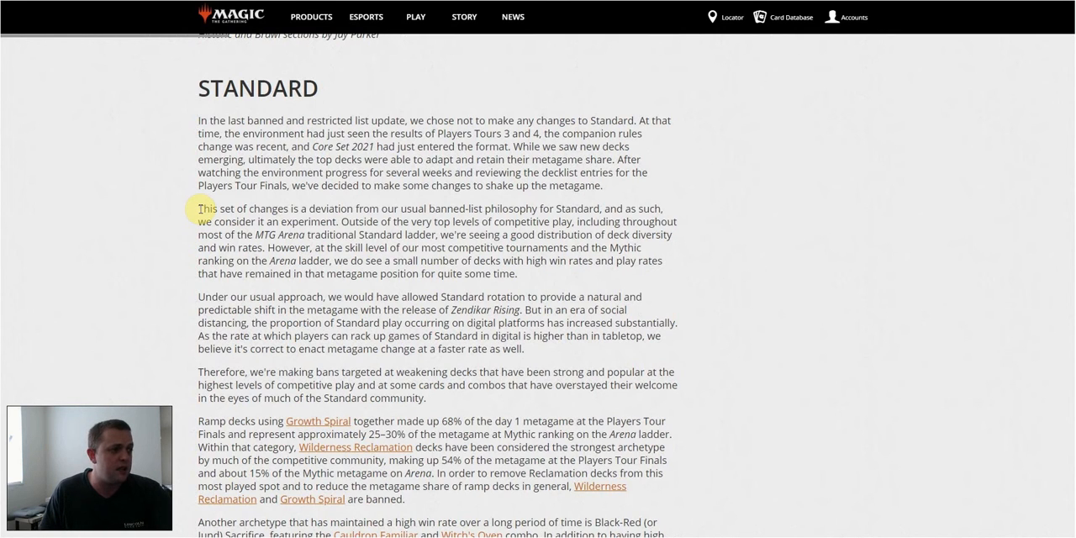
mouse_move(181, 224)
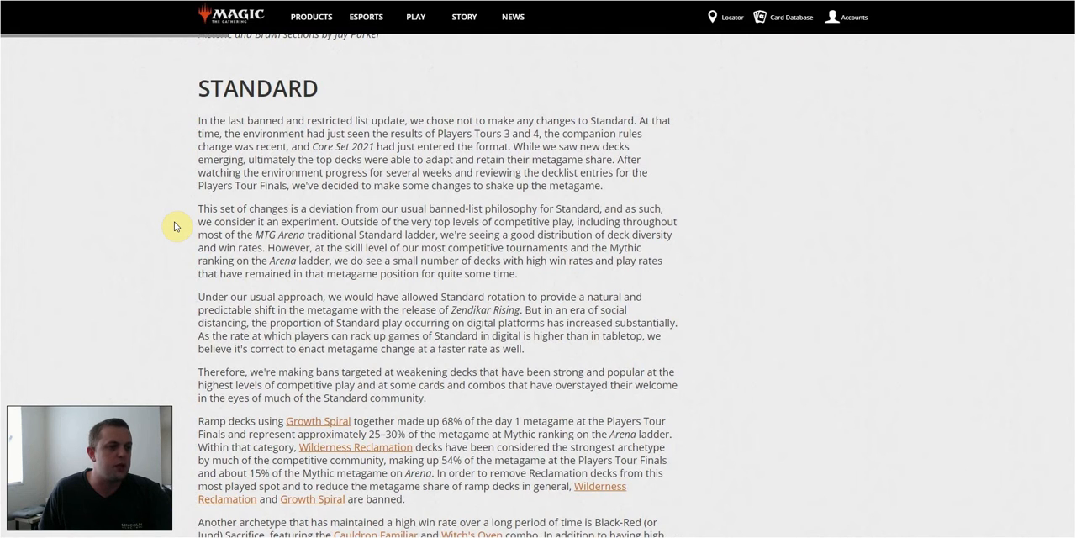
mouse_move(173, 227)
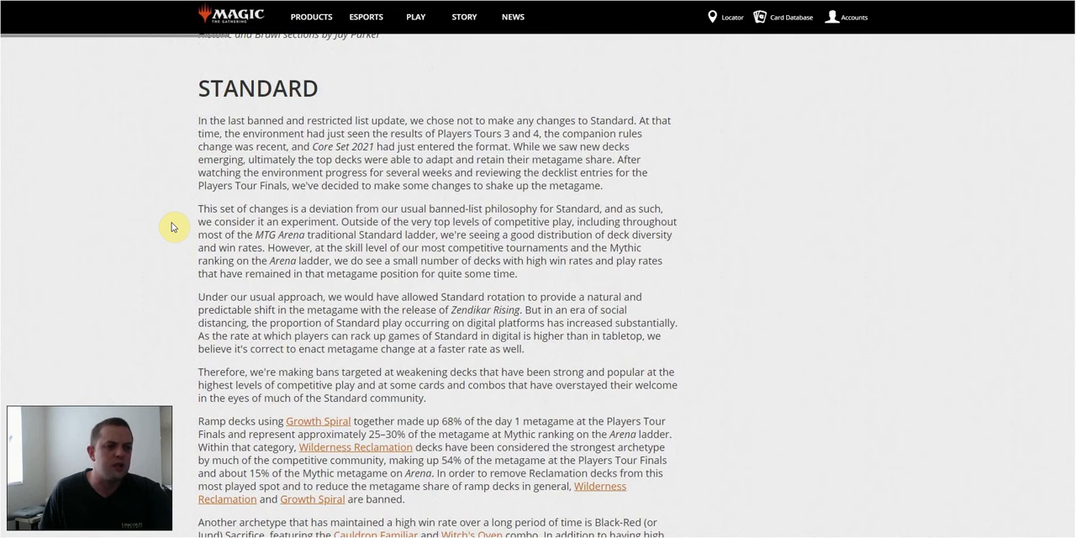
mouse_move(172, 229)
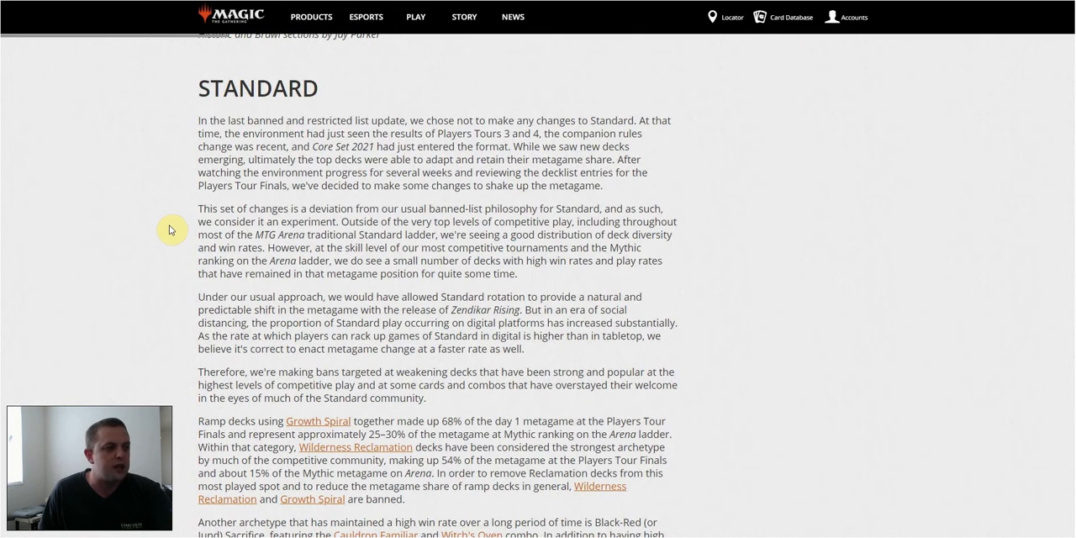
mouse_move(175, 302)
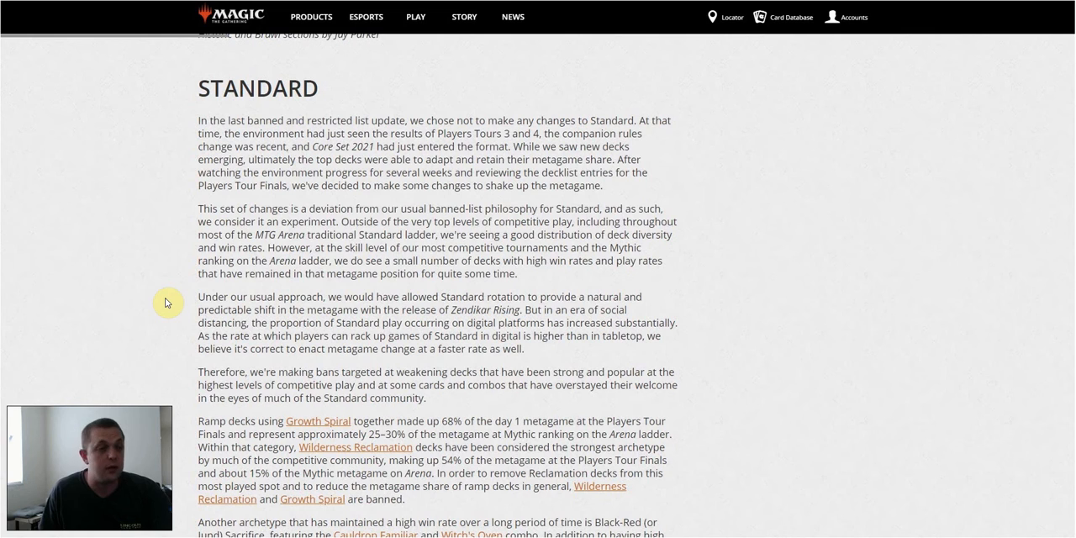
scroll("down", 3)
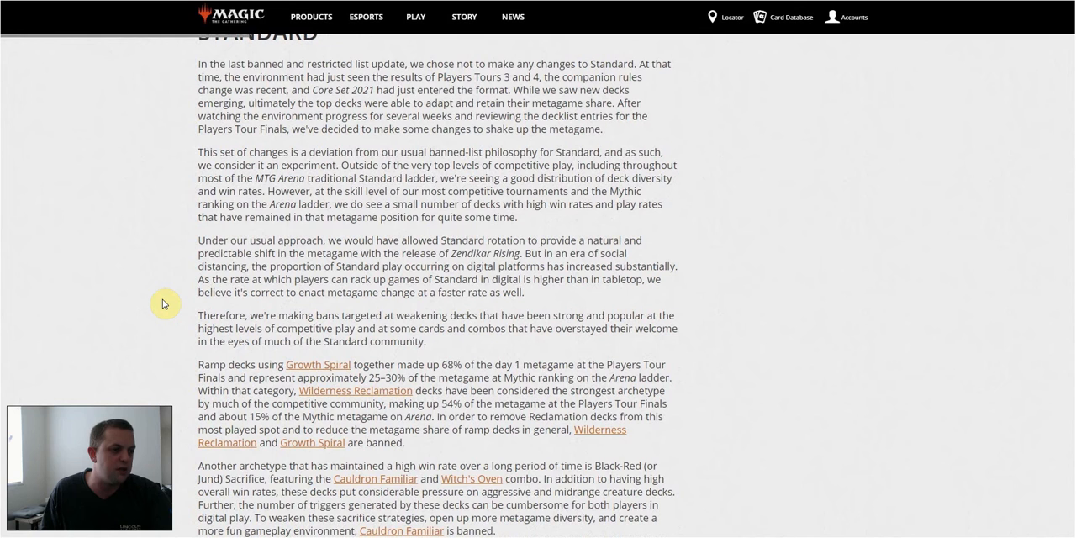
scroll("down", 3)
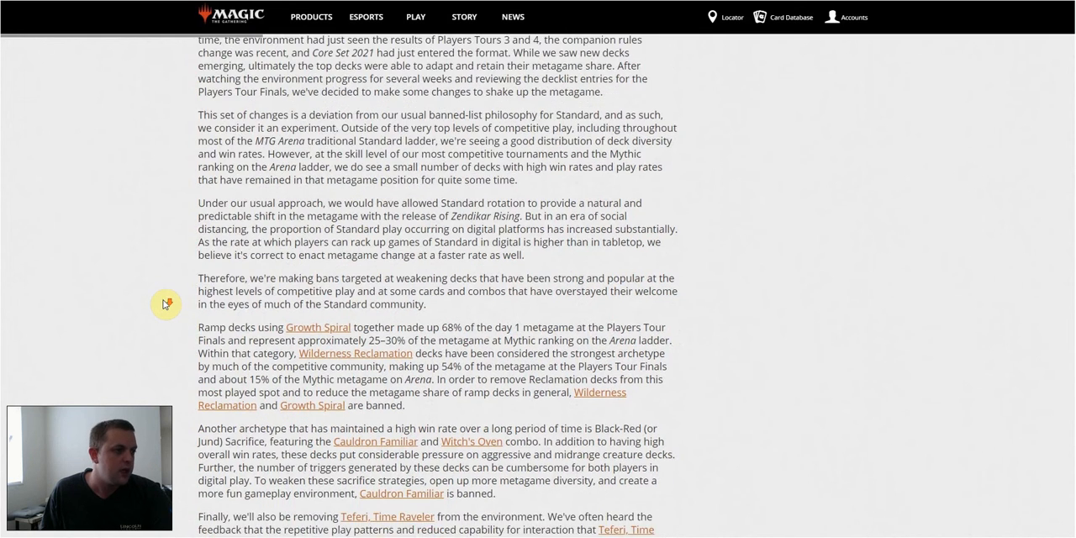
scroll("down", 3)
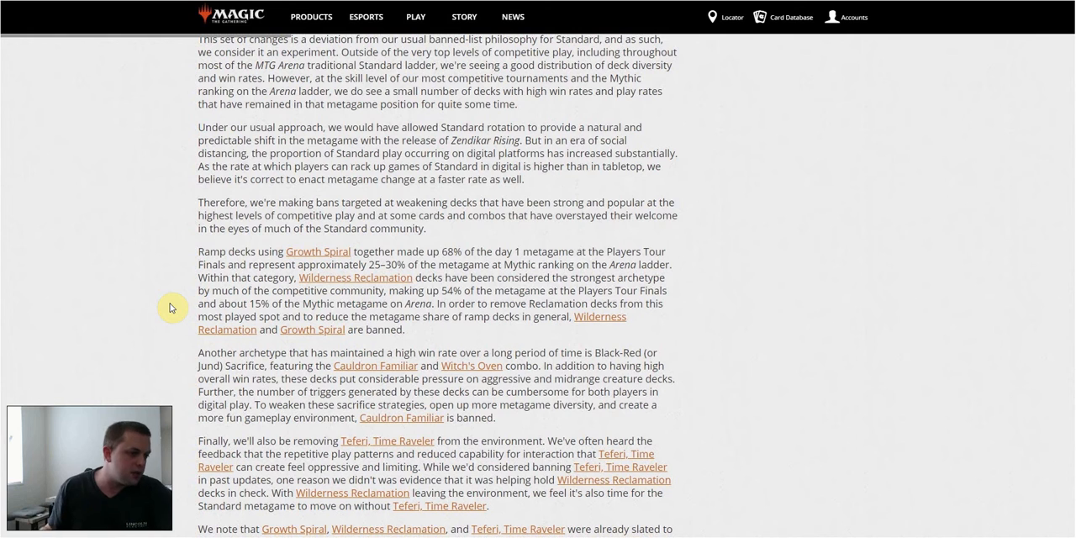
scroll("down", 3)
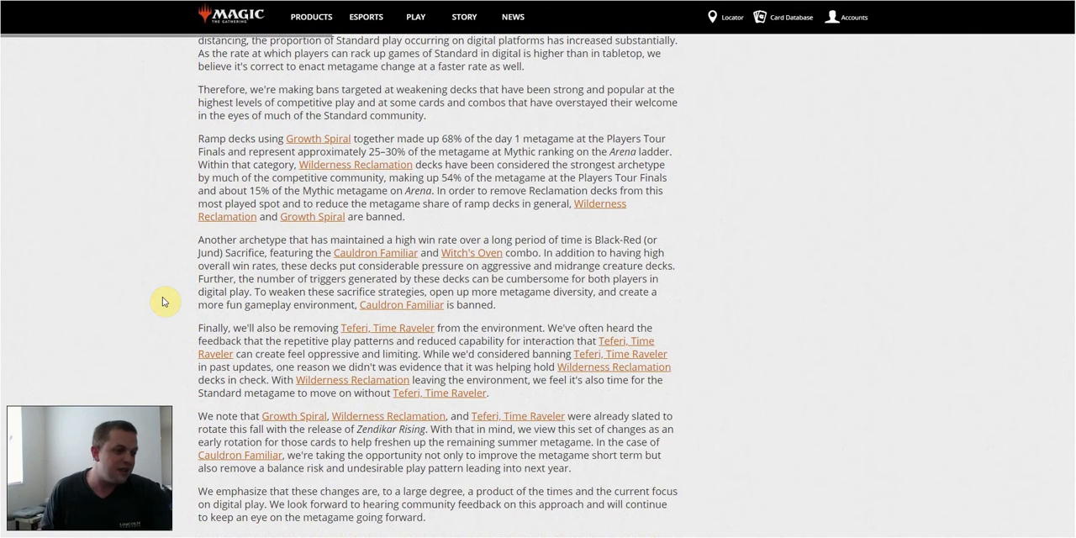
mouse_move(400, 304)
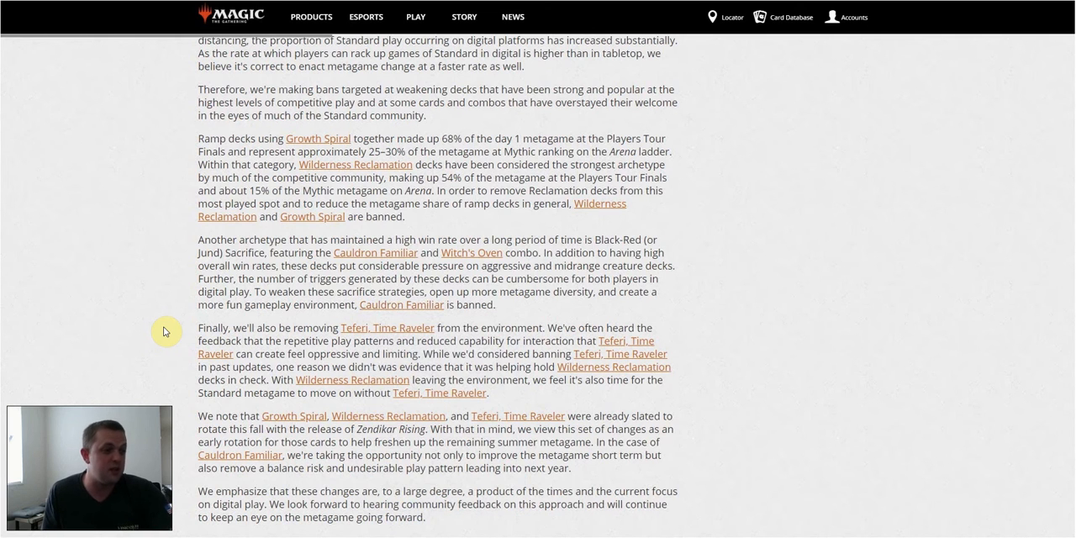
scroll("down", 3)
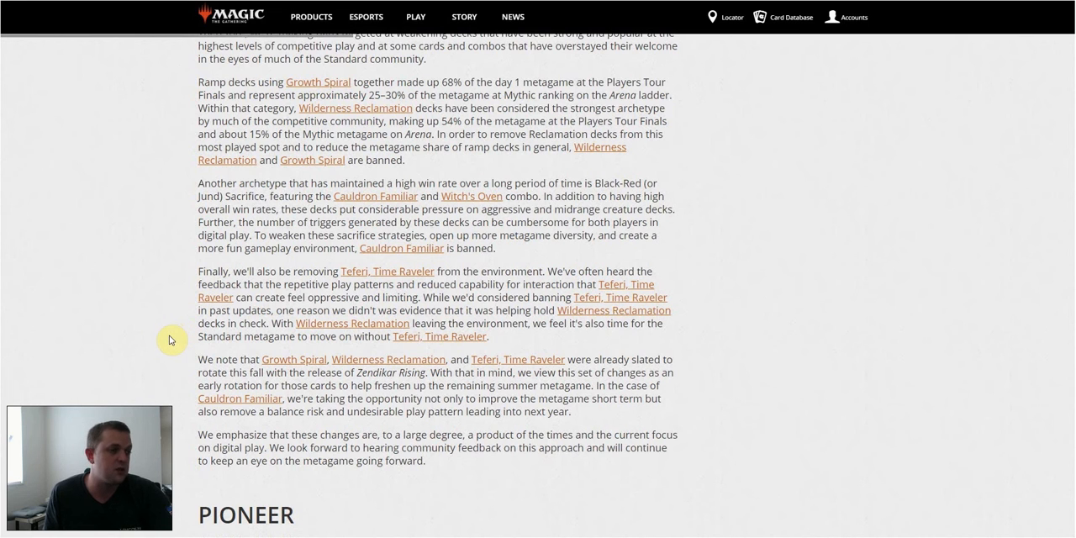
mouse_move(166, 336)
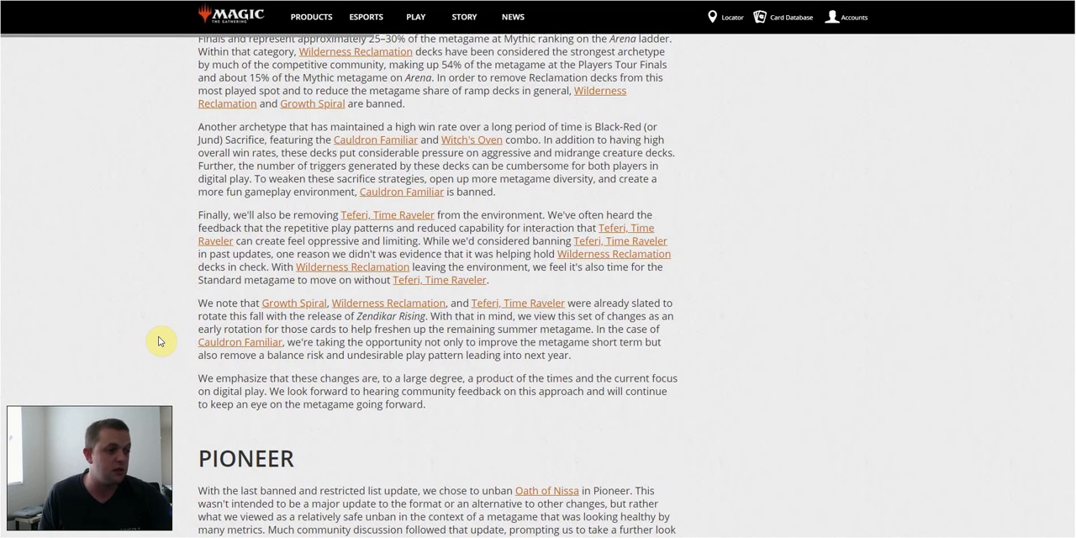
mouse_move(168, 377)
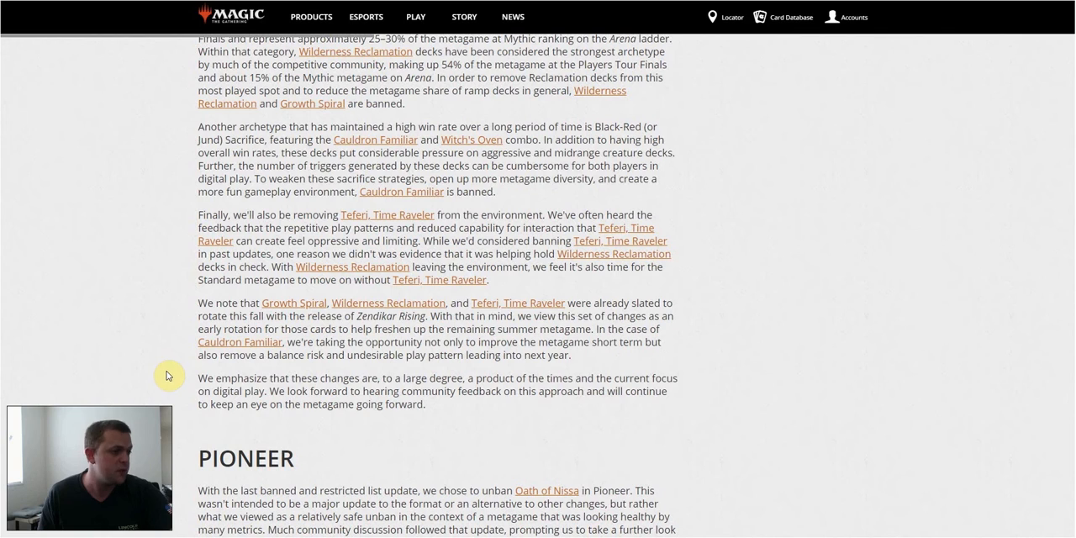
scroll("down", 3)
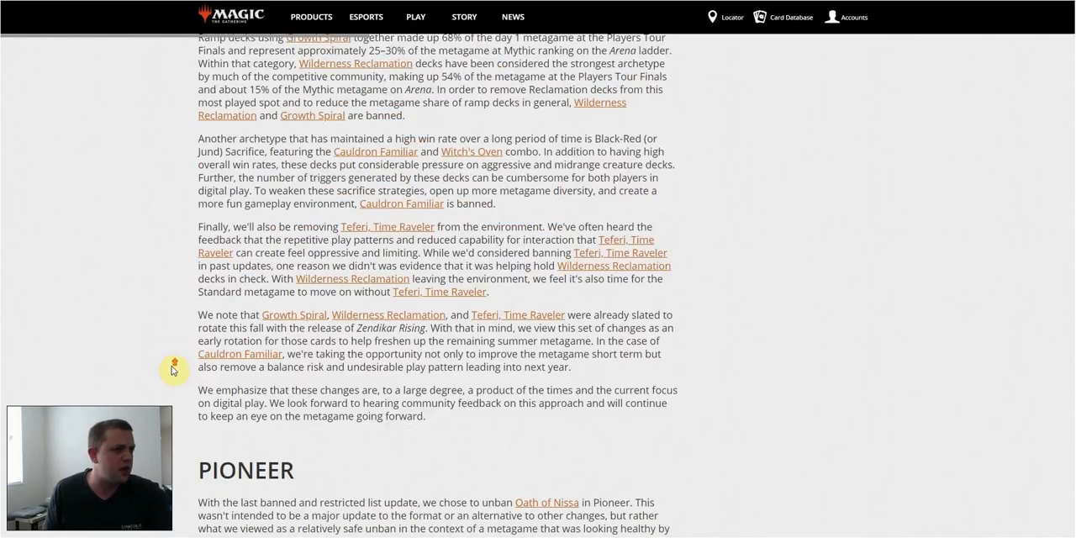
scroll("down", 3)
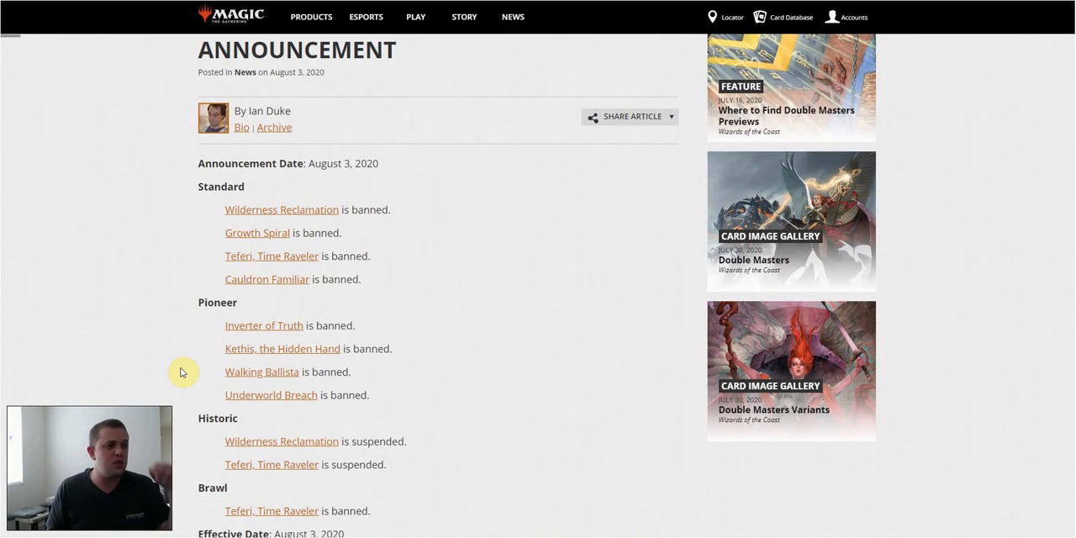
scroll("down", 3)
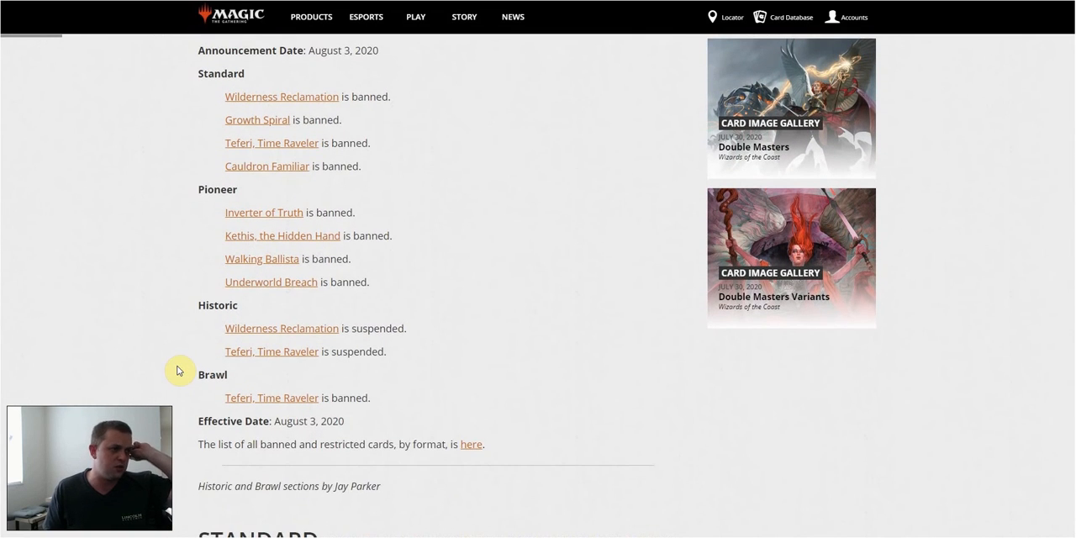